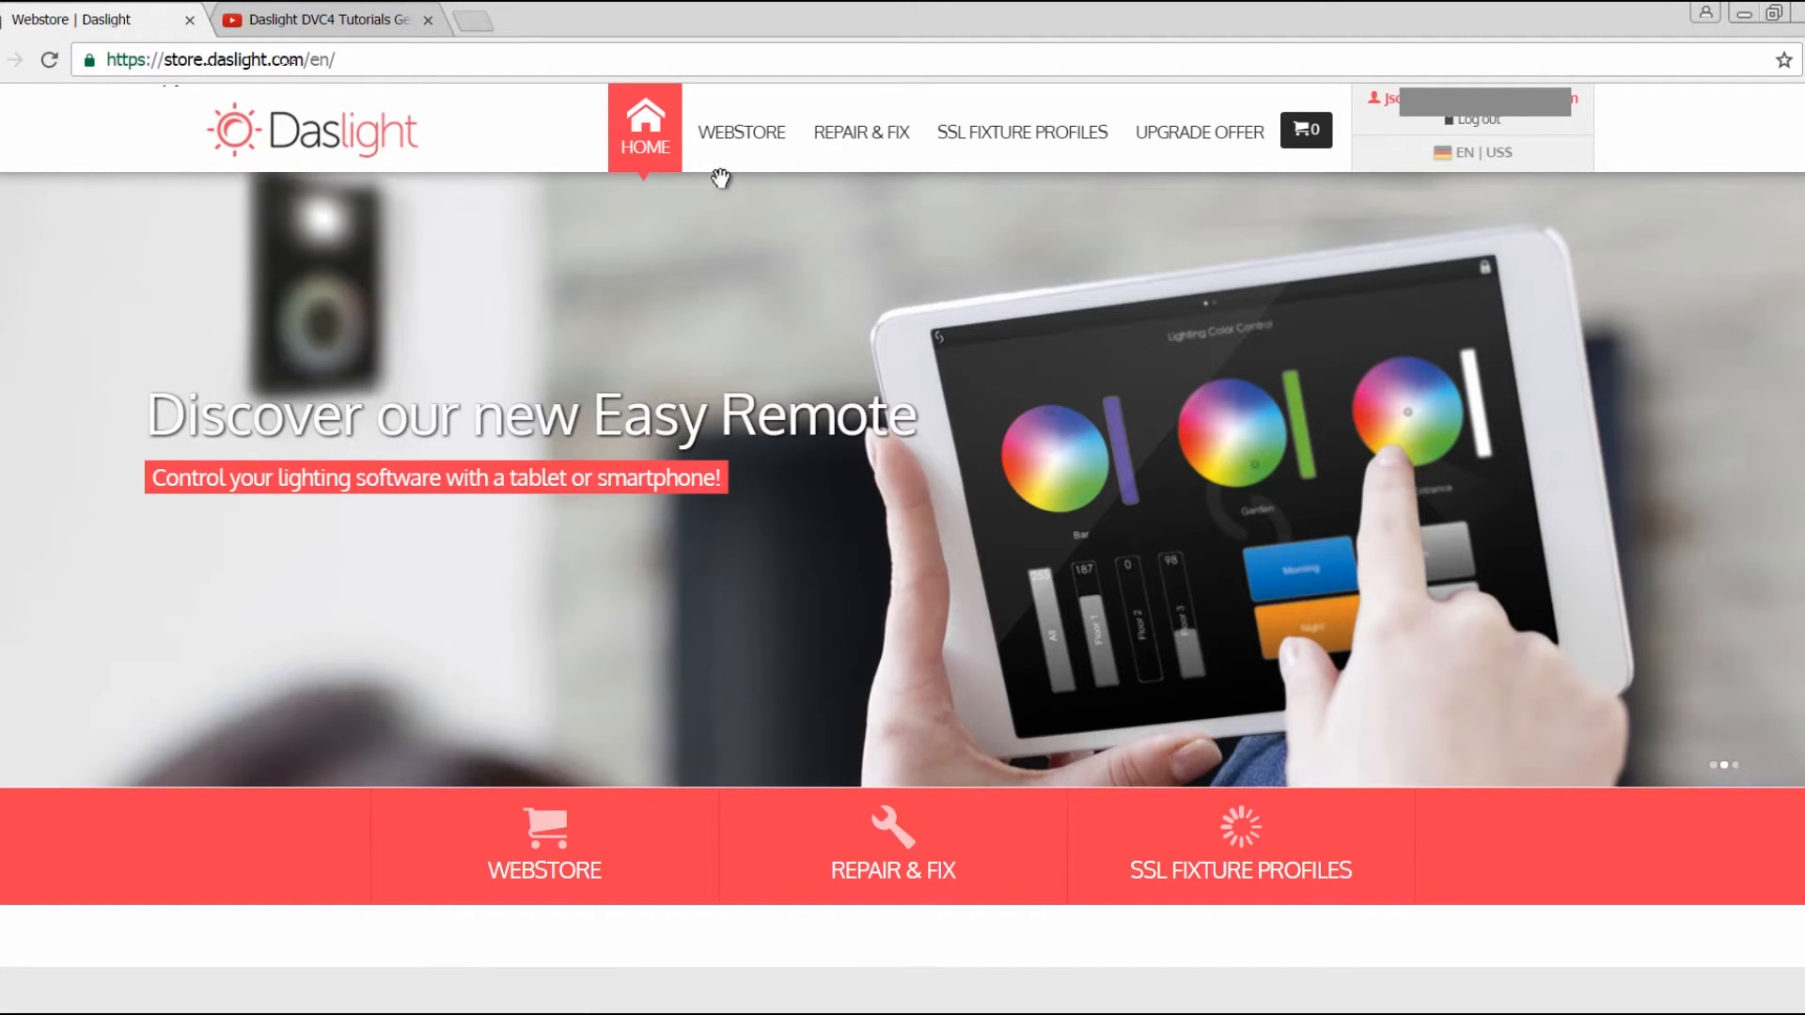
{"action": "mouse_move", "coordinate": [631, 238]}
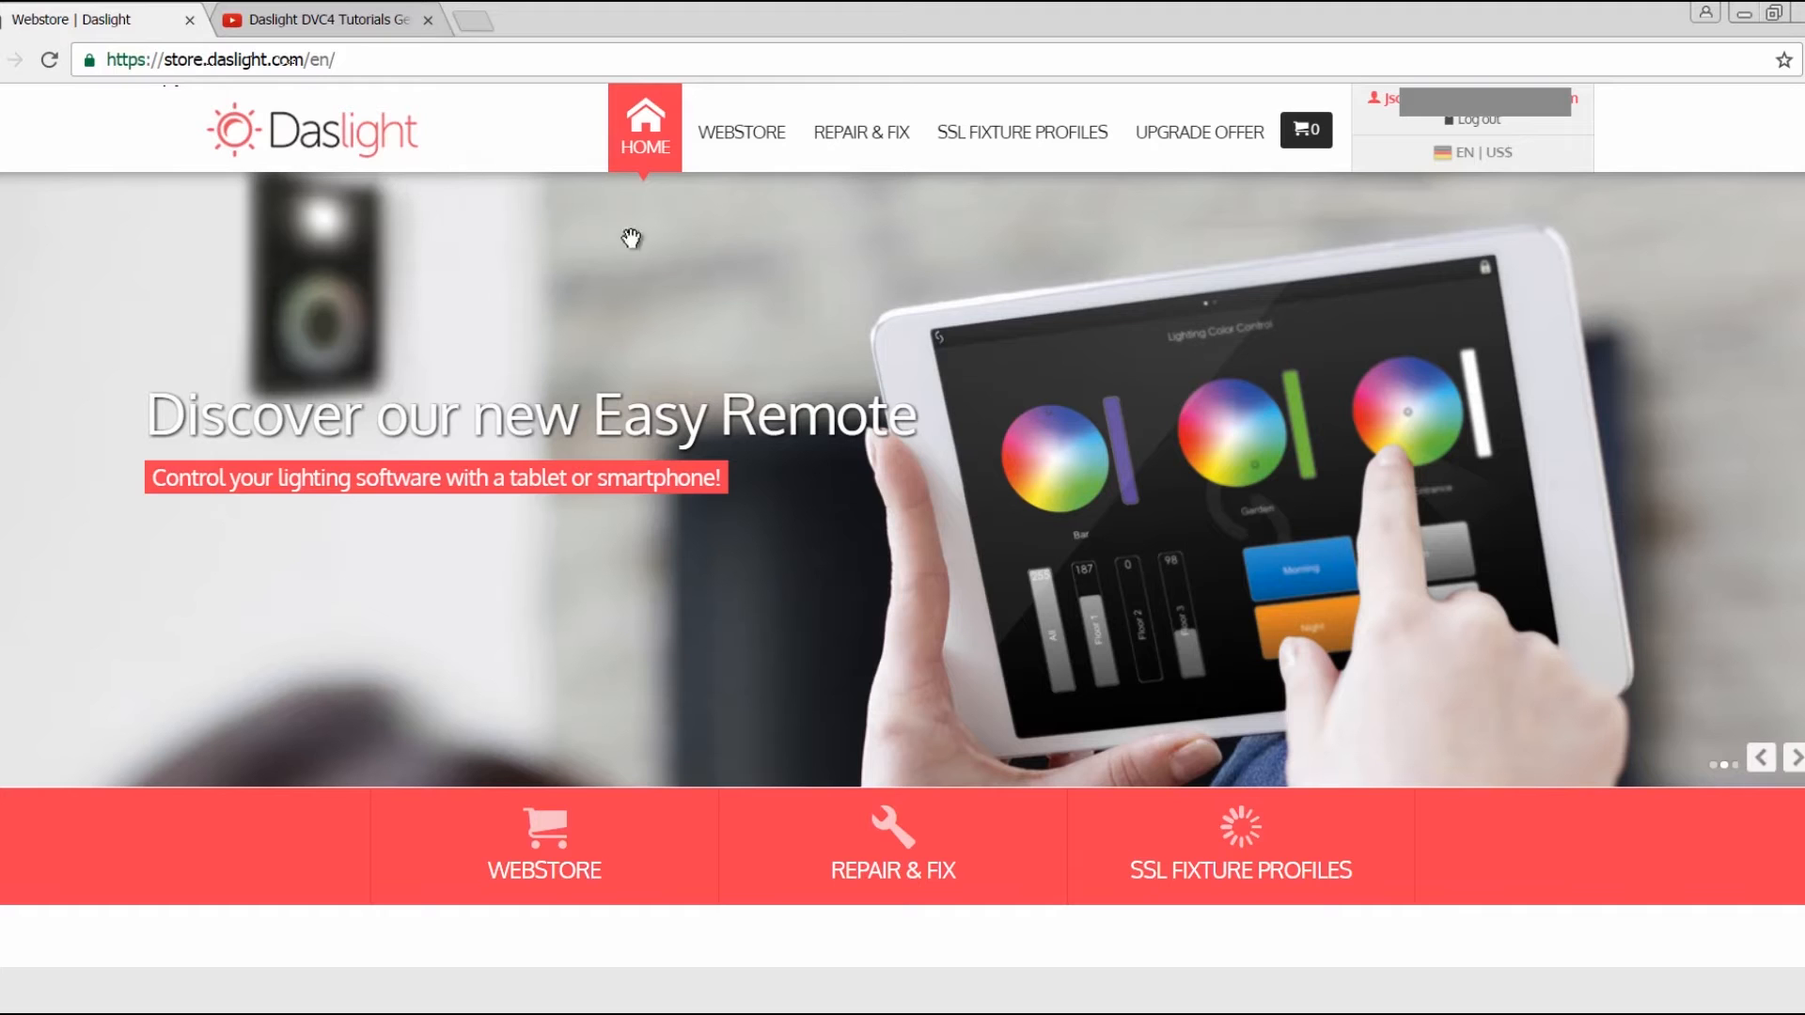
{"action": "mouse_move", "coordinate": [1174, 201]}
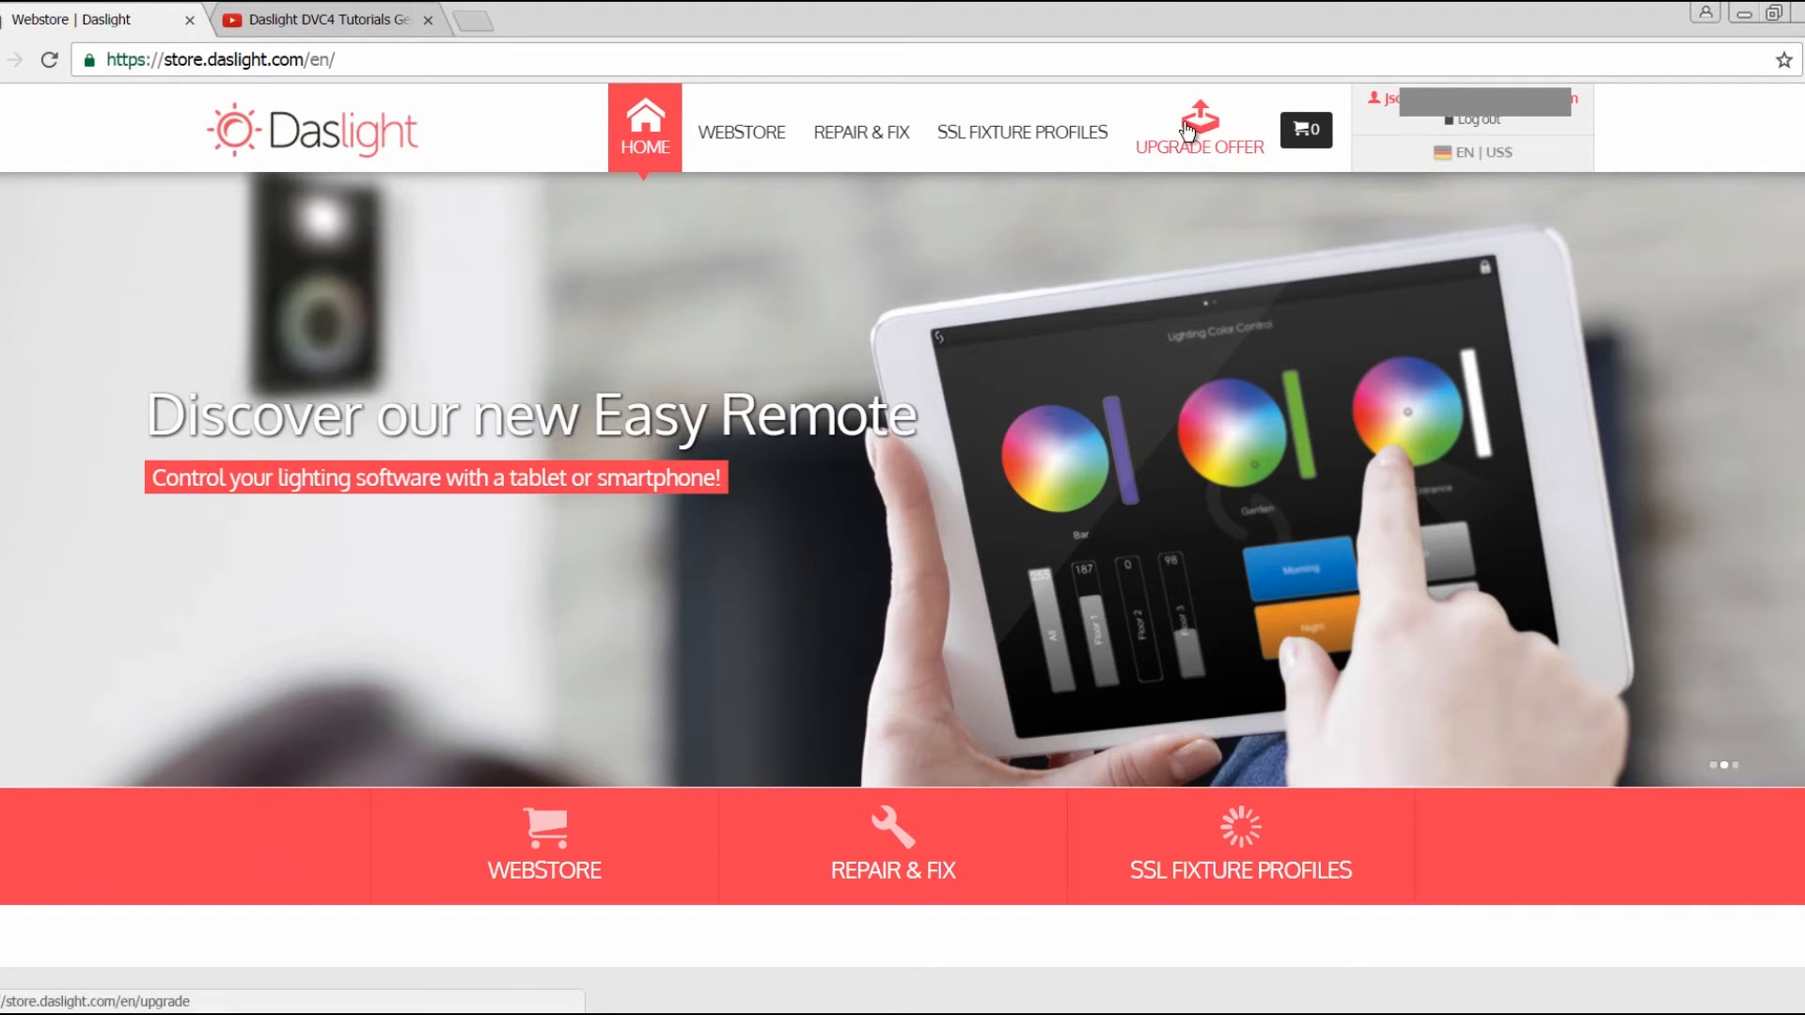
Go to the Upgrade offer page from the top navigation bar.
{"action": "left_click", "coordinate": [1198, 133]}
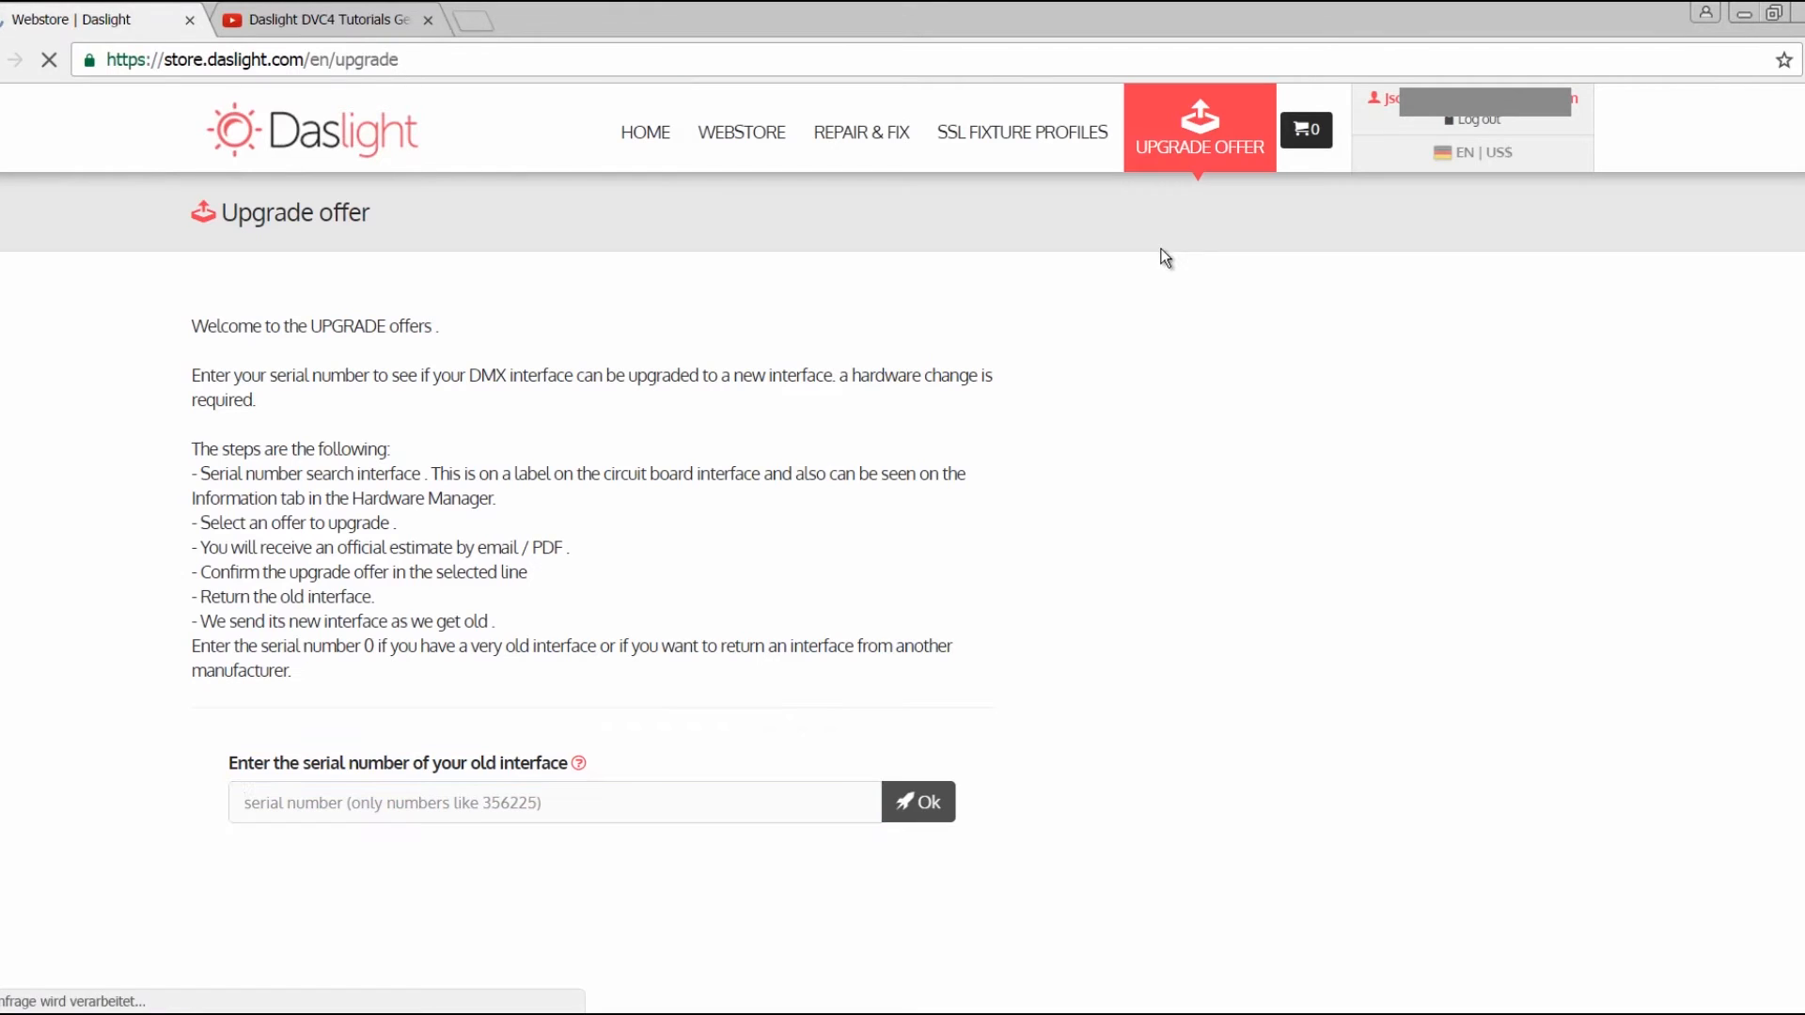
Enter and submit serial number 367105 to find upgrades for the old interface.
{"action": "left_click", "coordinate": [552, 801]}
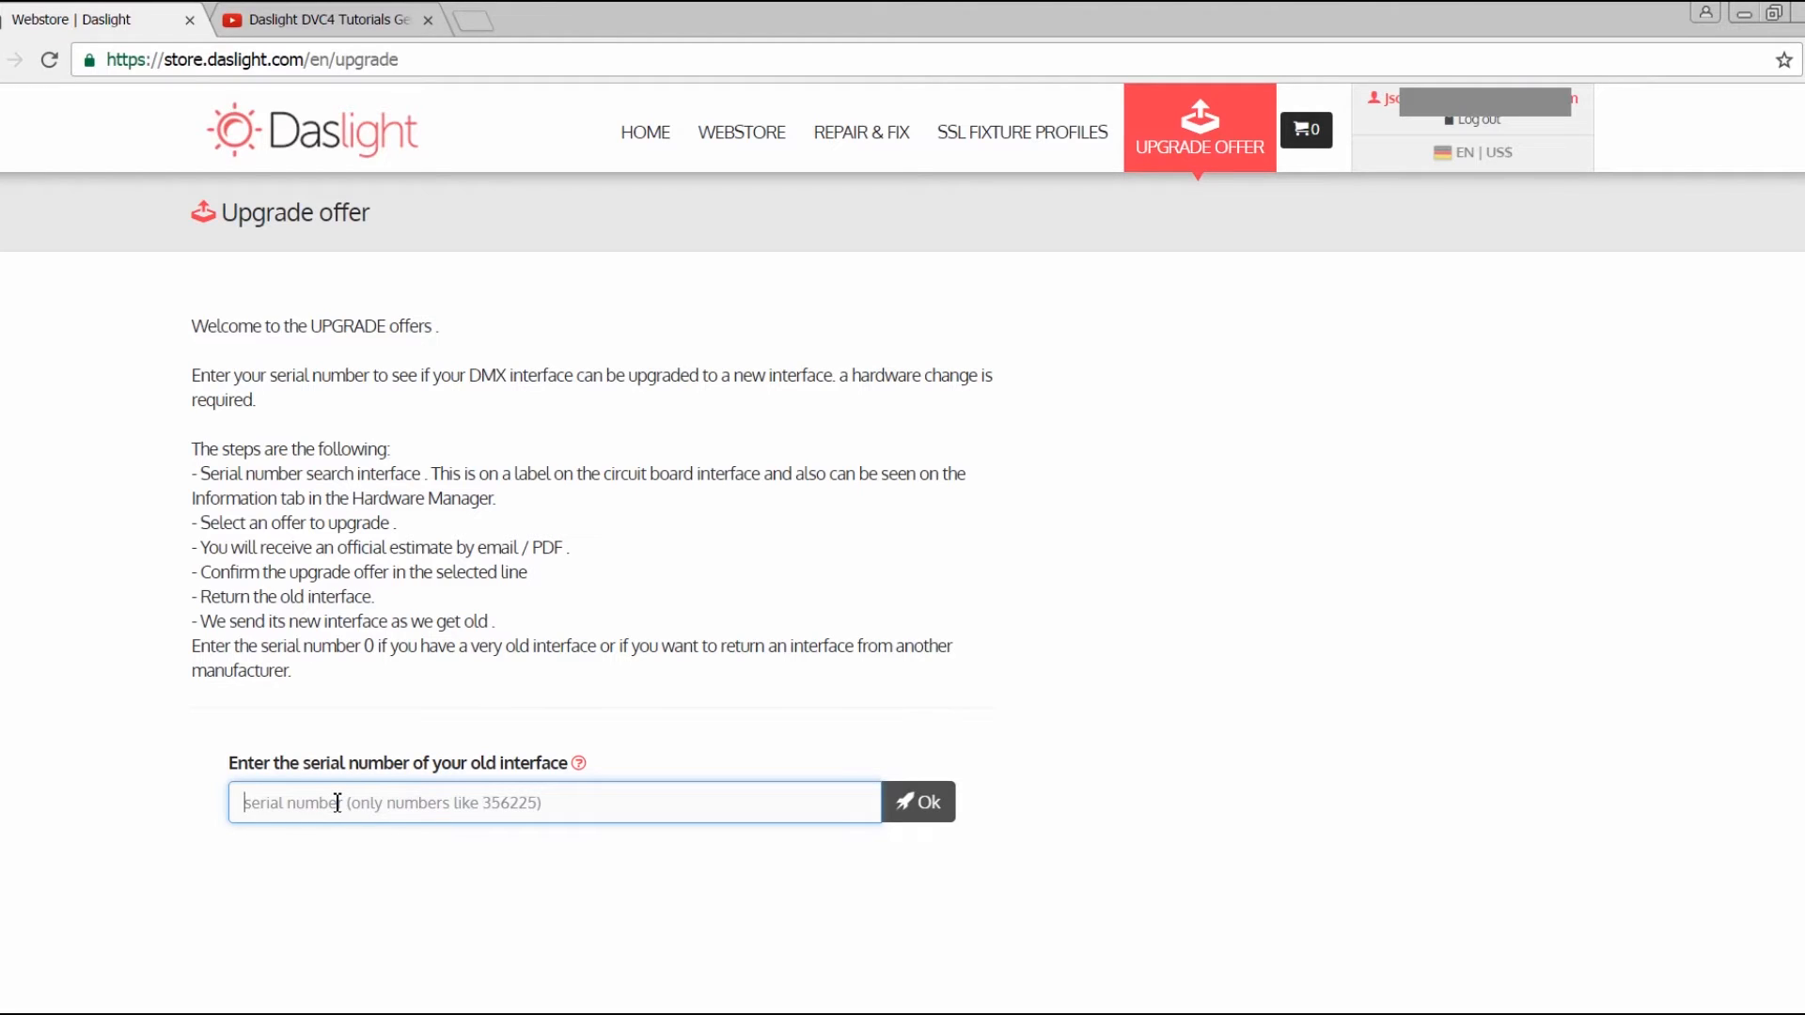
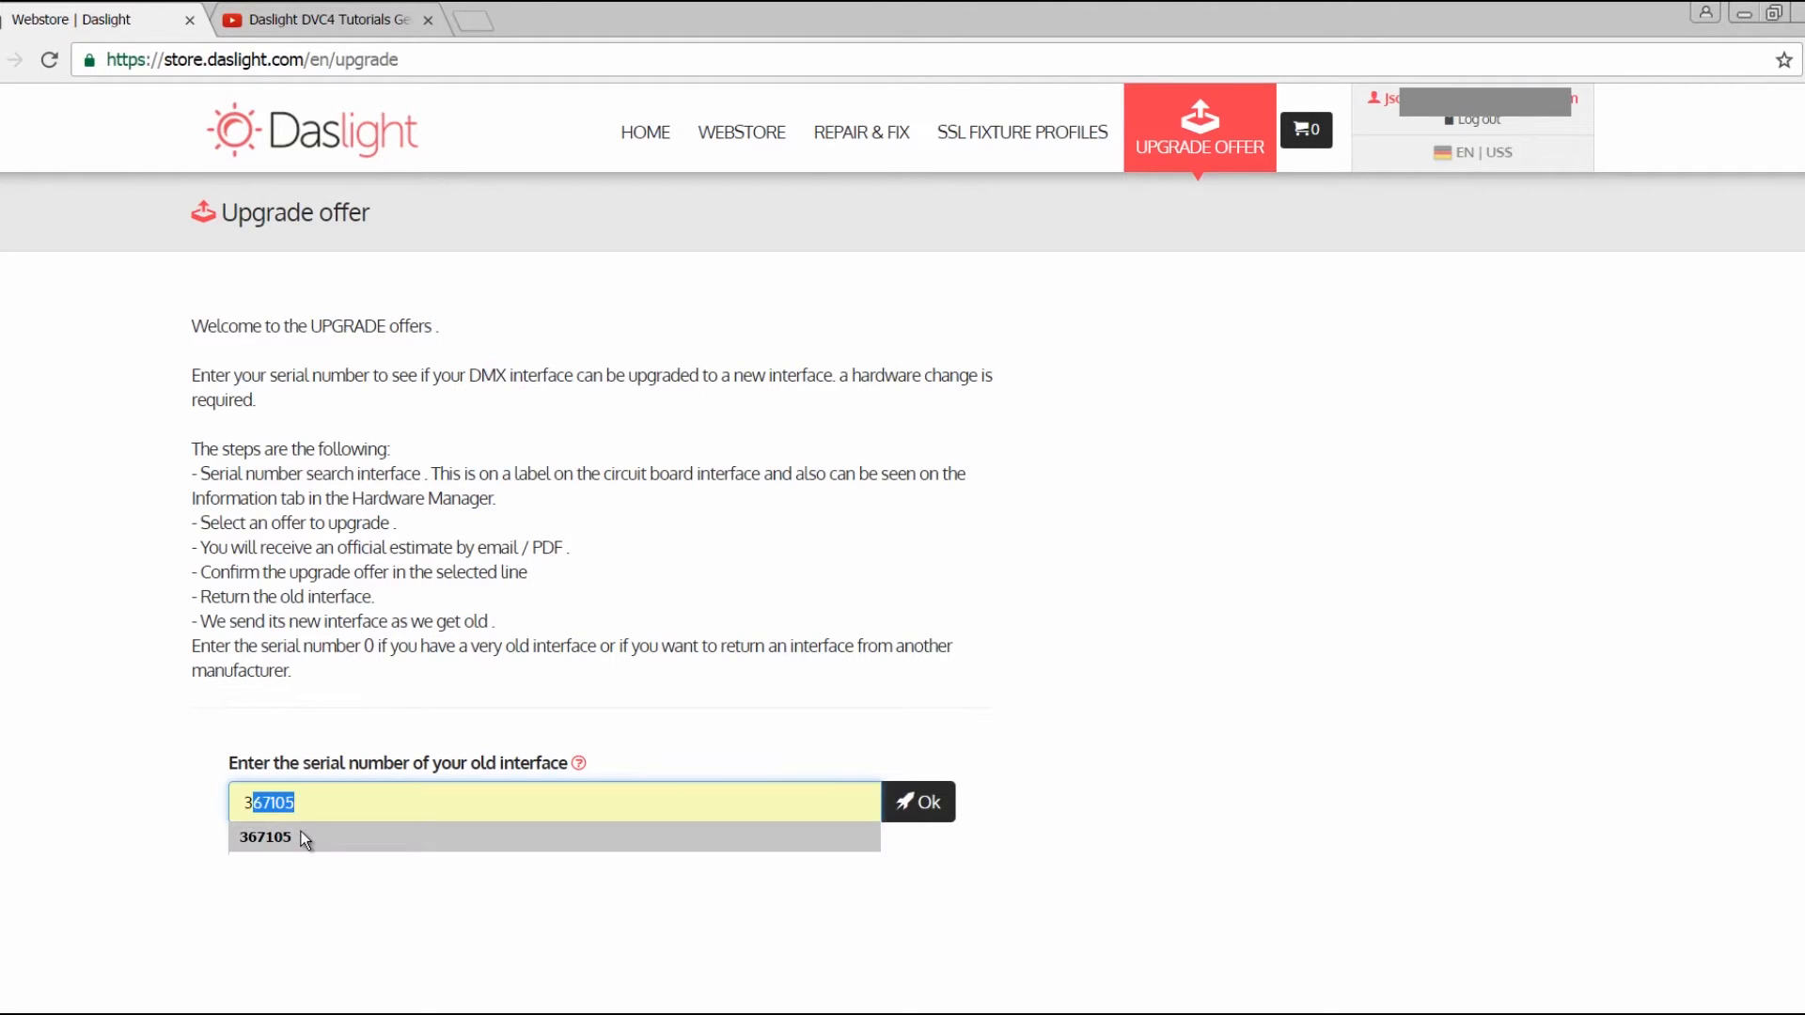
{"action": "left_click", "coordinate": [265, 836]}
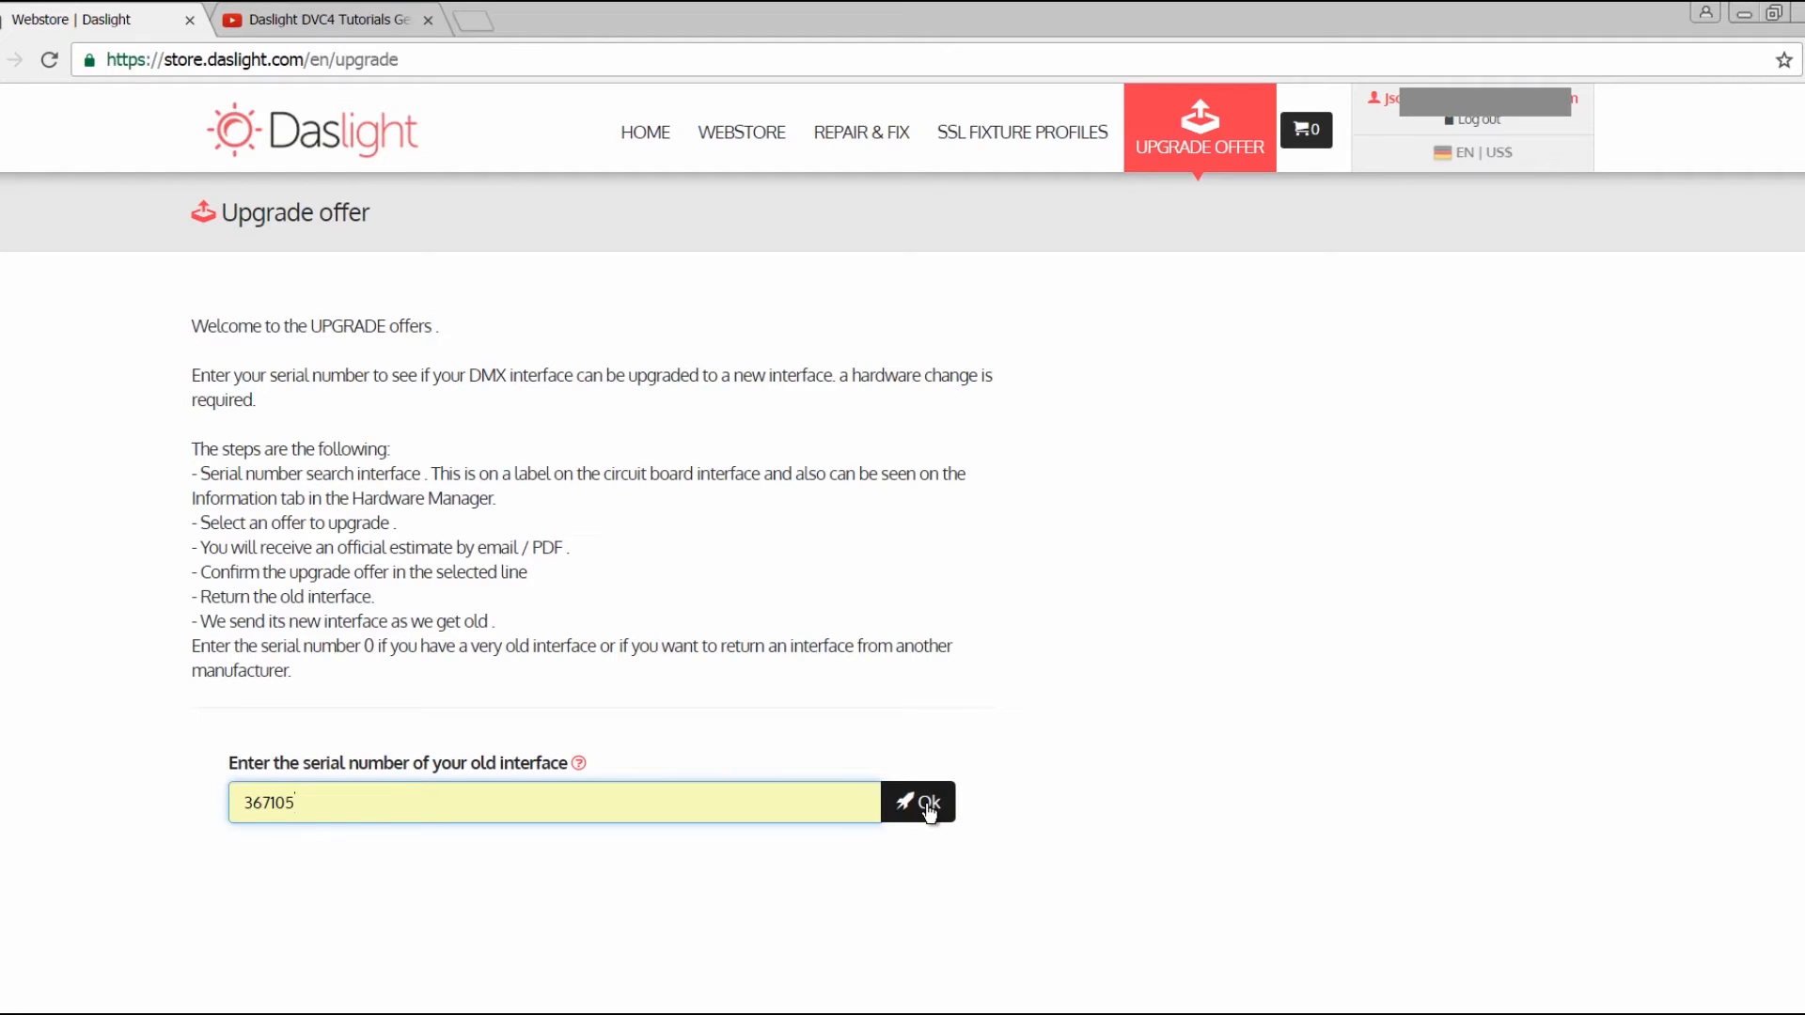
{"action": "left_click", "coordinate": [917, 802]}
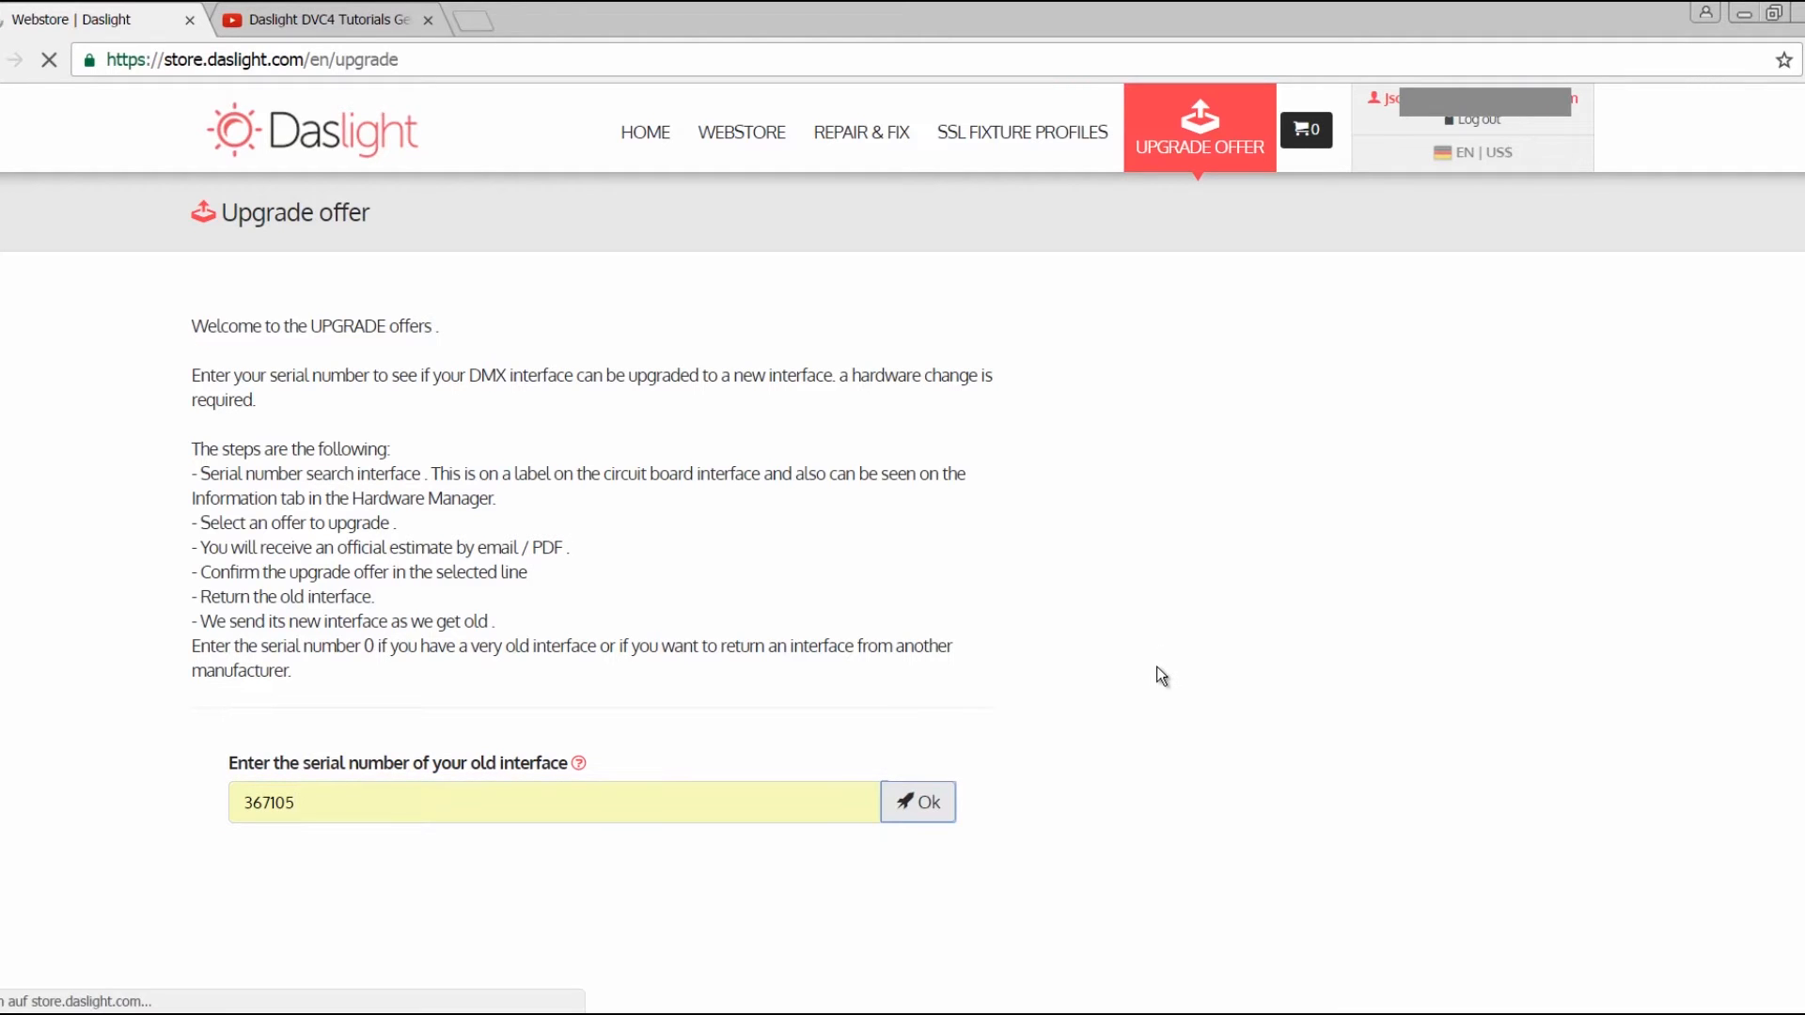
{"action": "left_click", "coordinate": [917, 801]}
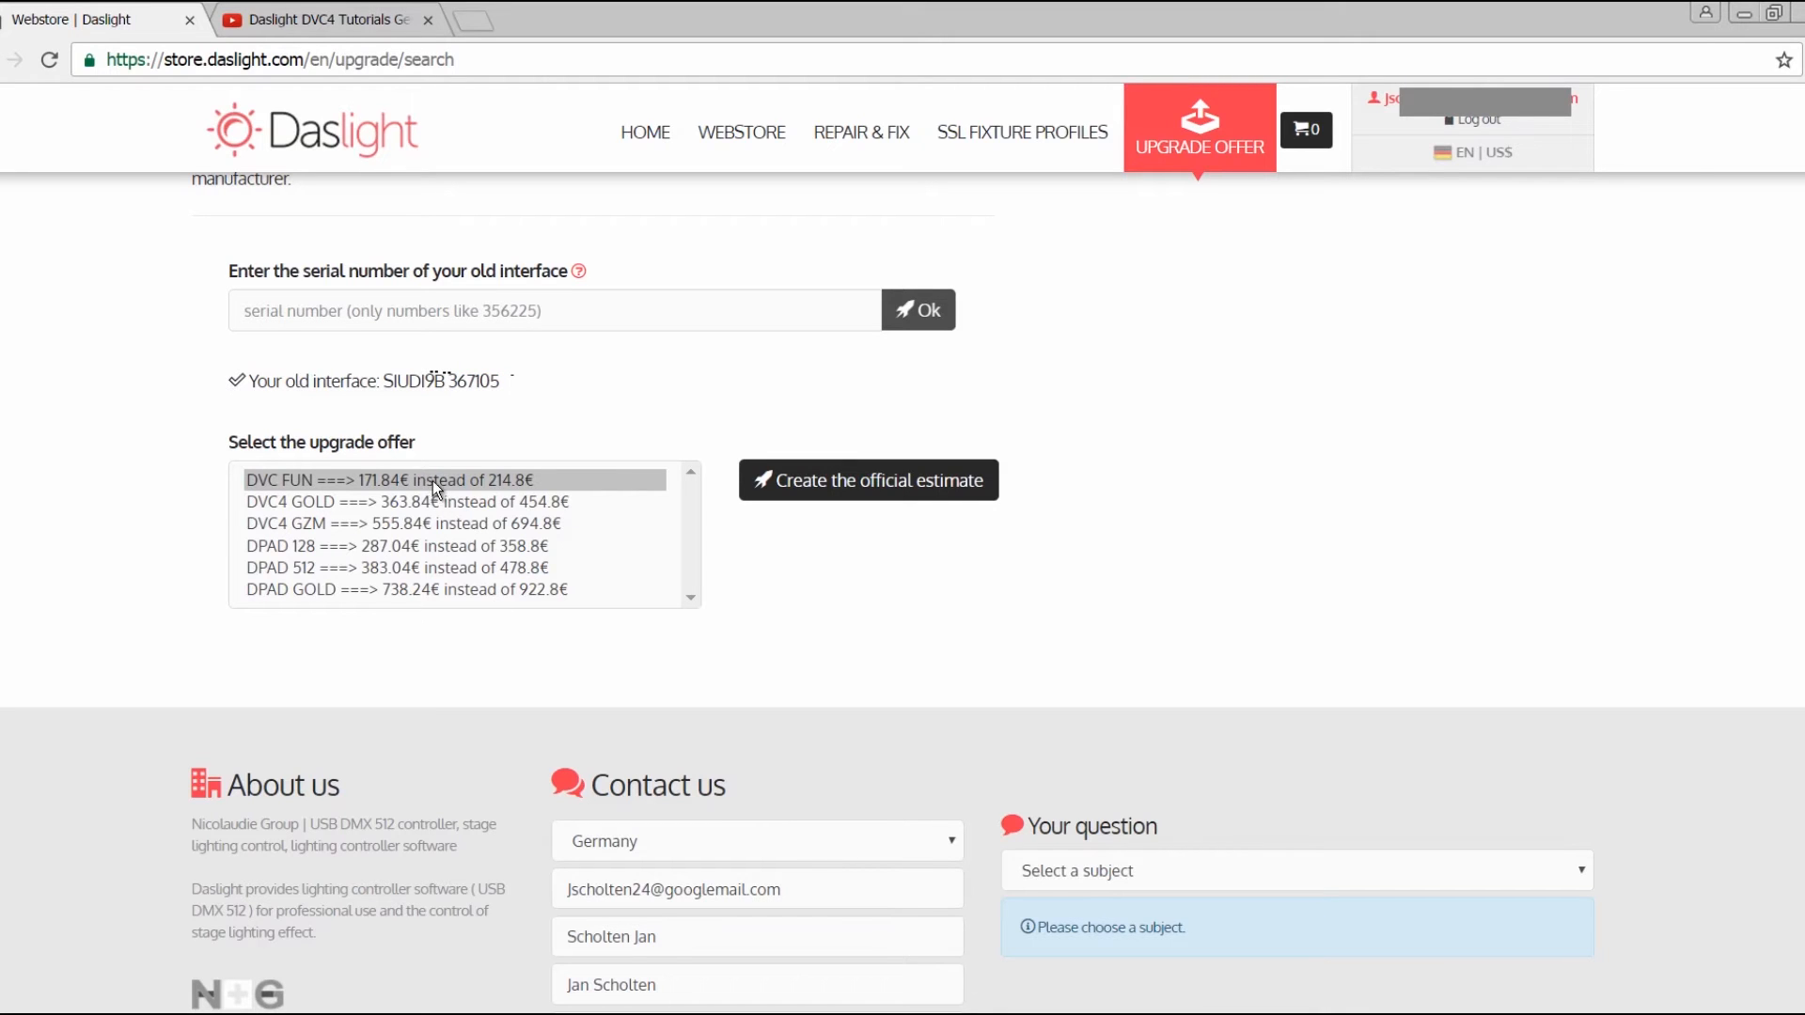
Select the DVC FUN upgrade offer at 171.84€ for the SIUDI9B interface.
{"action": "left_click", "coordinate": [391, 480]}
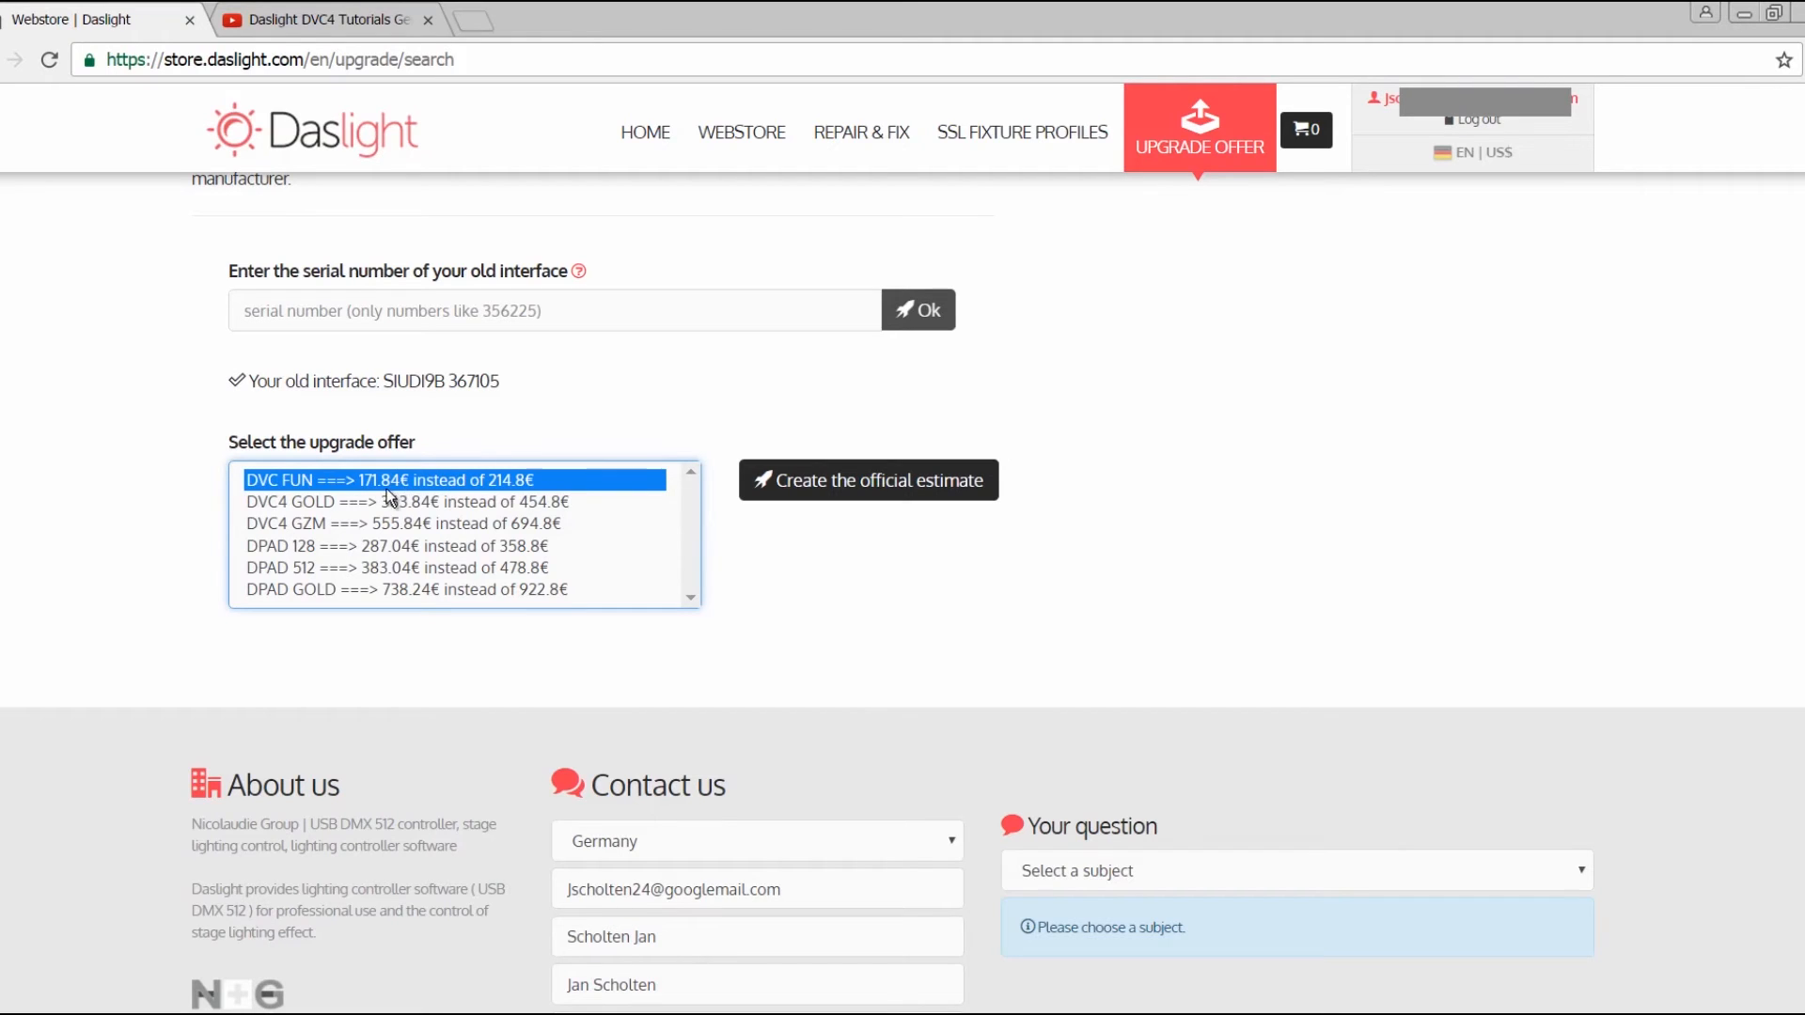
{"action": "mouse_move", "coordinate": [322, 519]}
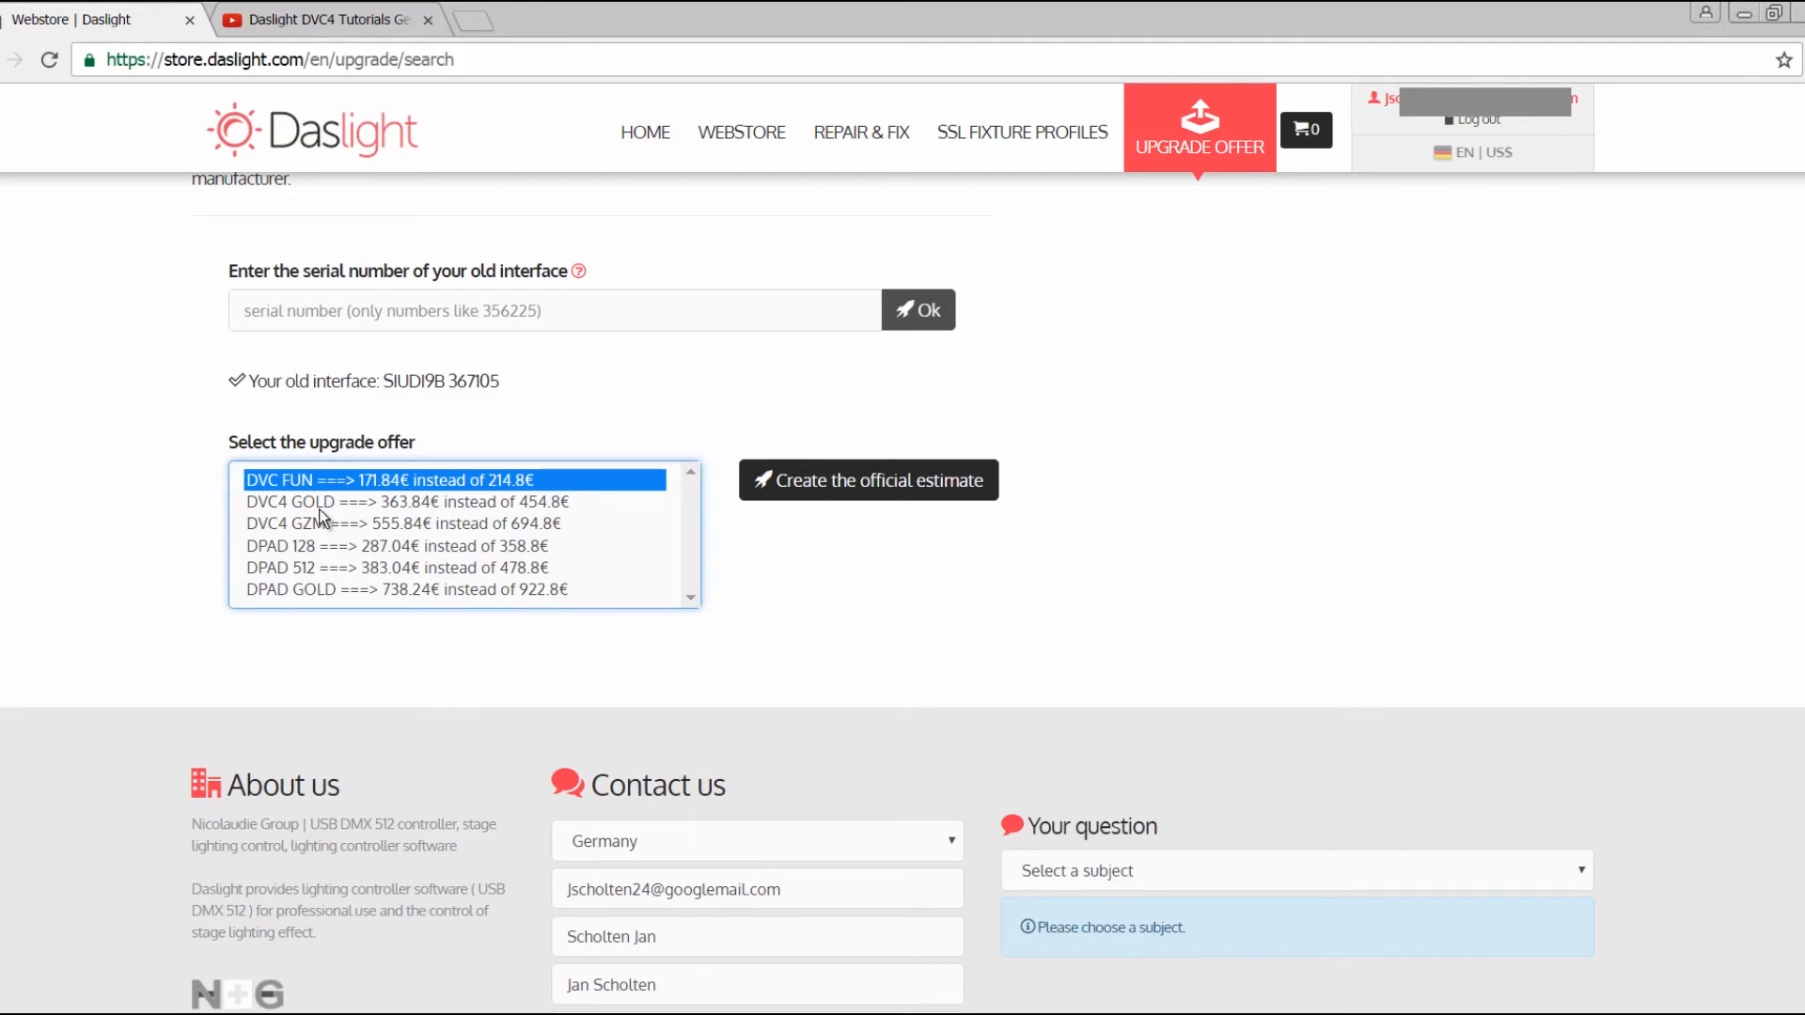
{"action": "mouse_move", "coordinate": [901, 512]}
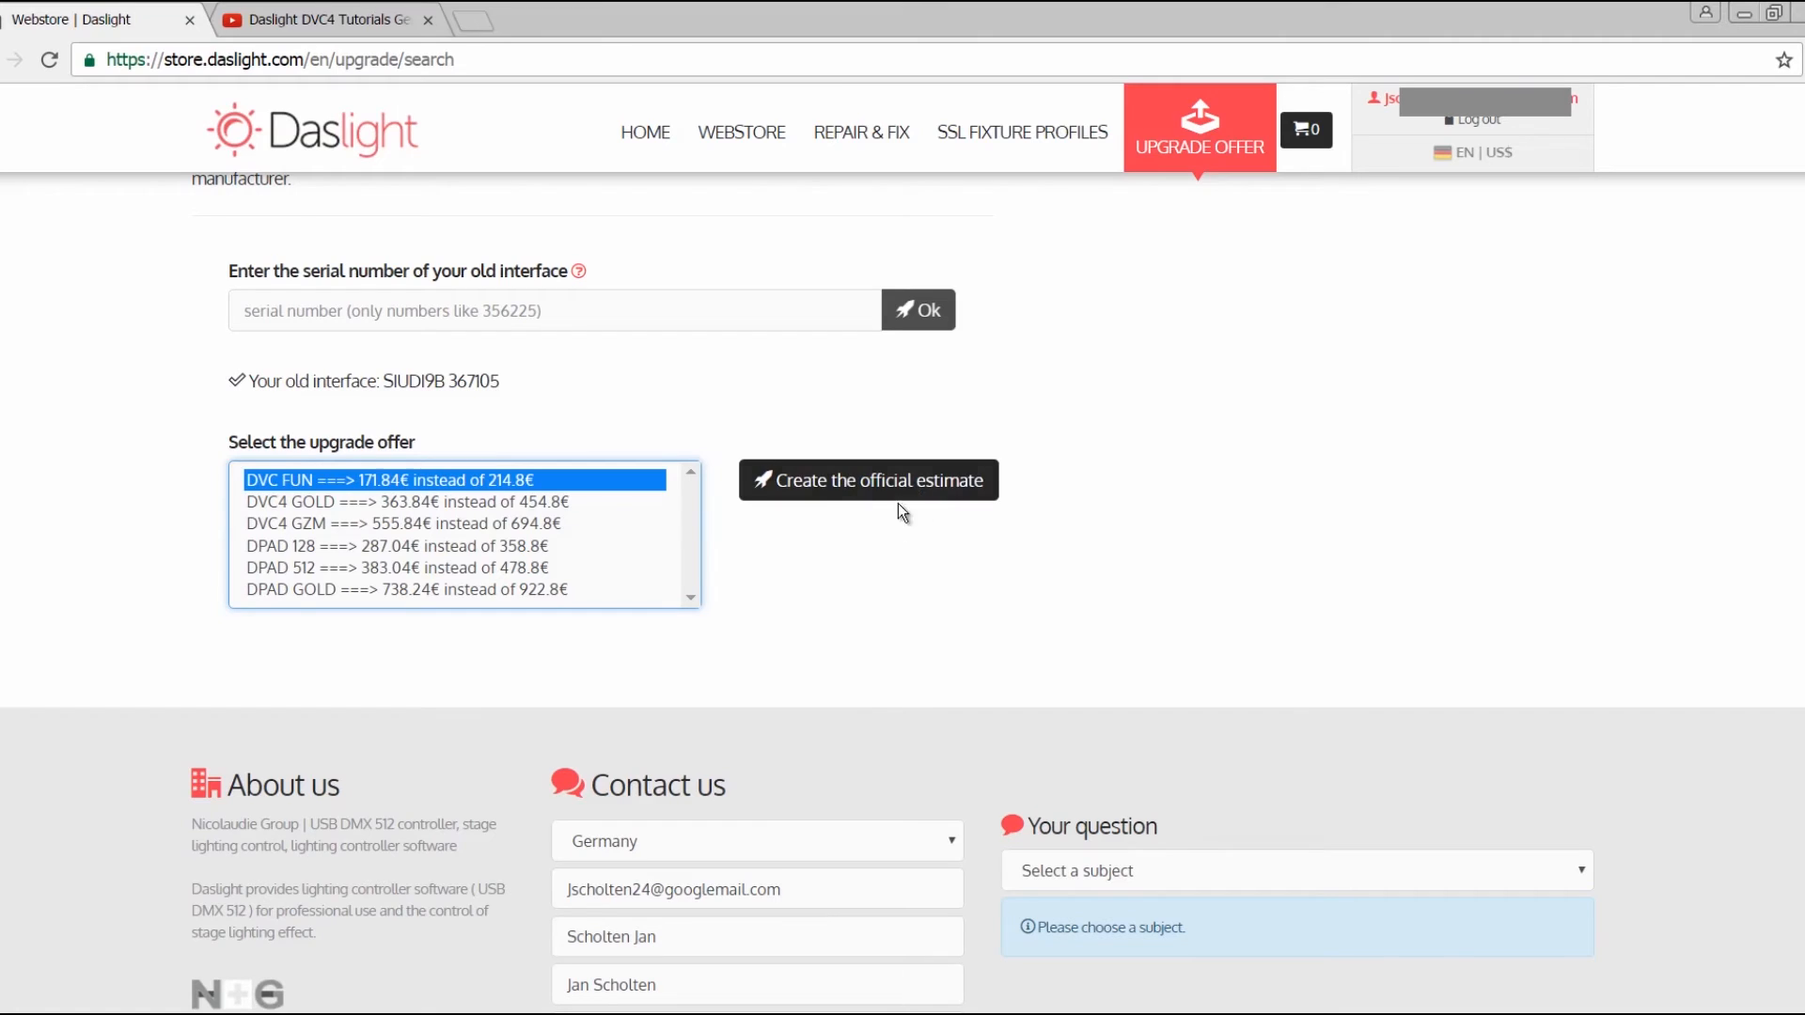
{"action": "mouse_move", "coordinate": [912, 528]}
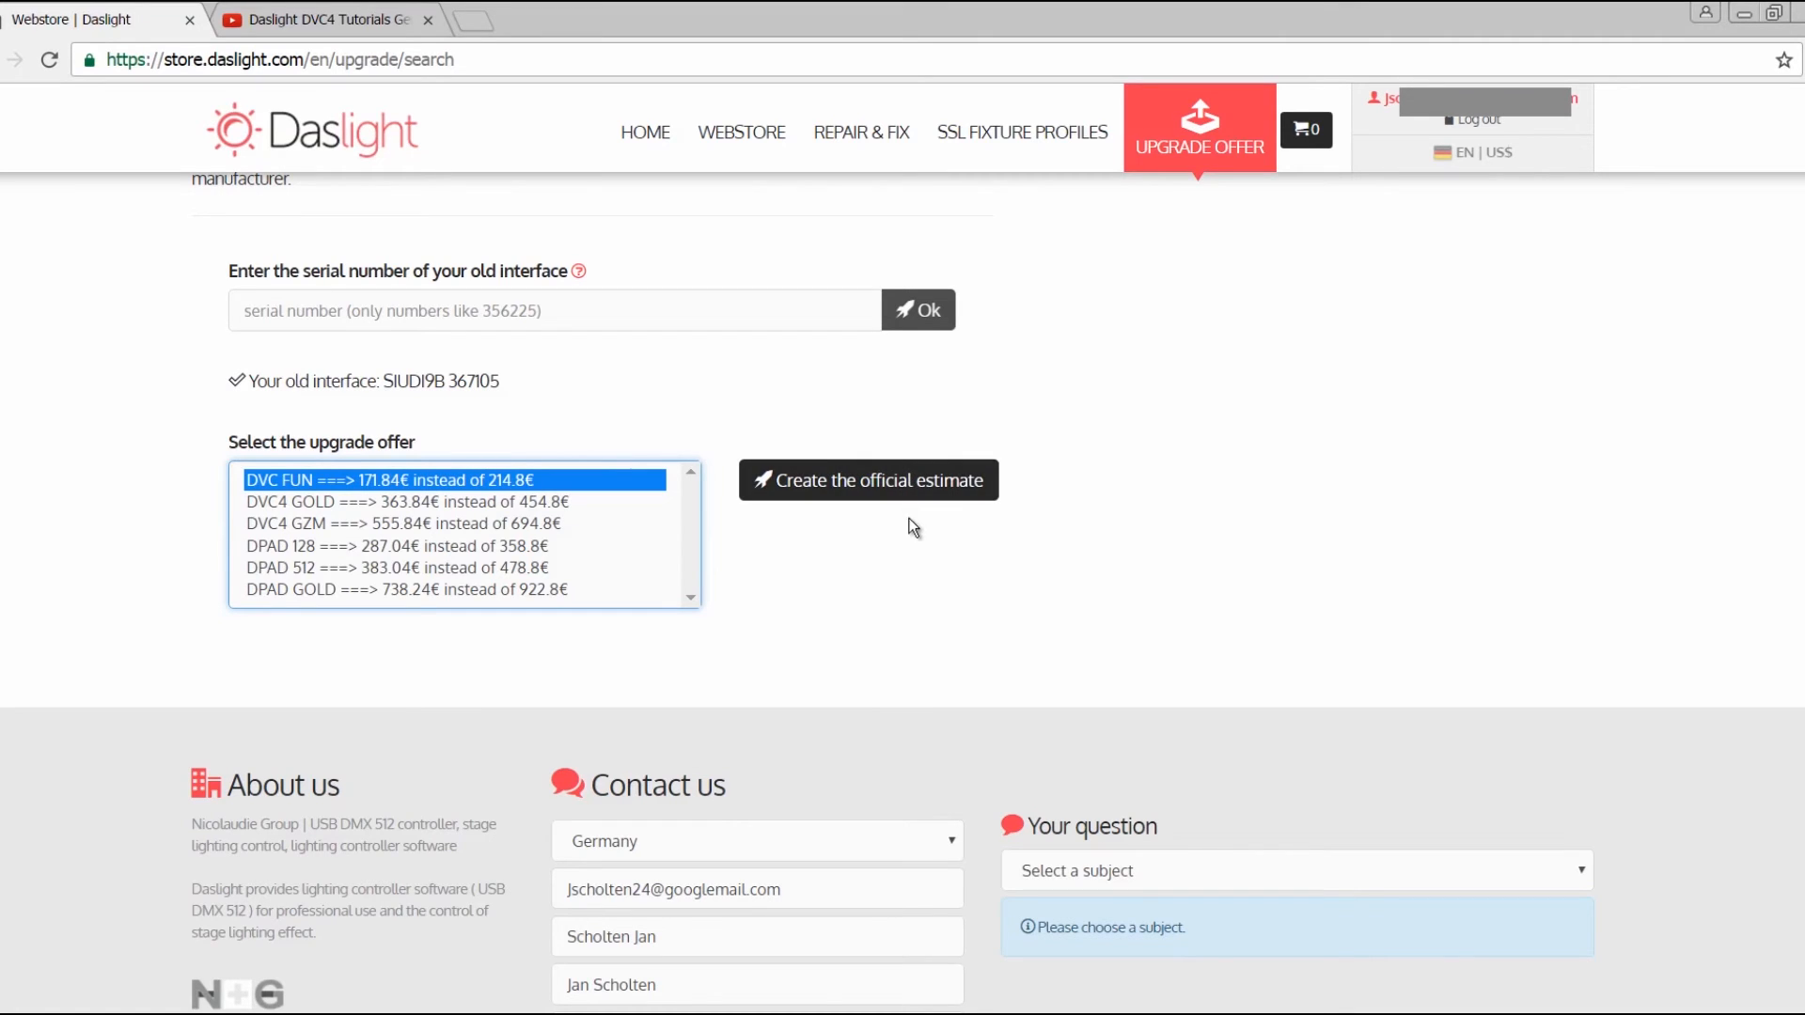
{"action": "mouse_move", "coordinate": [912, 535]}
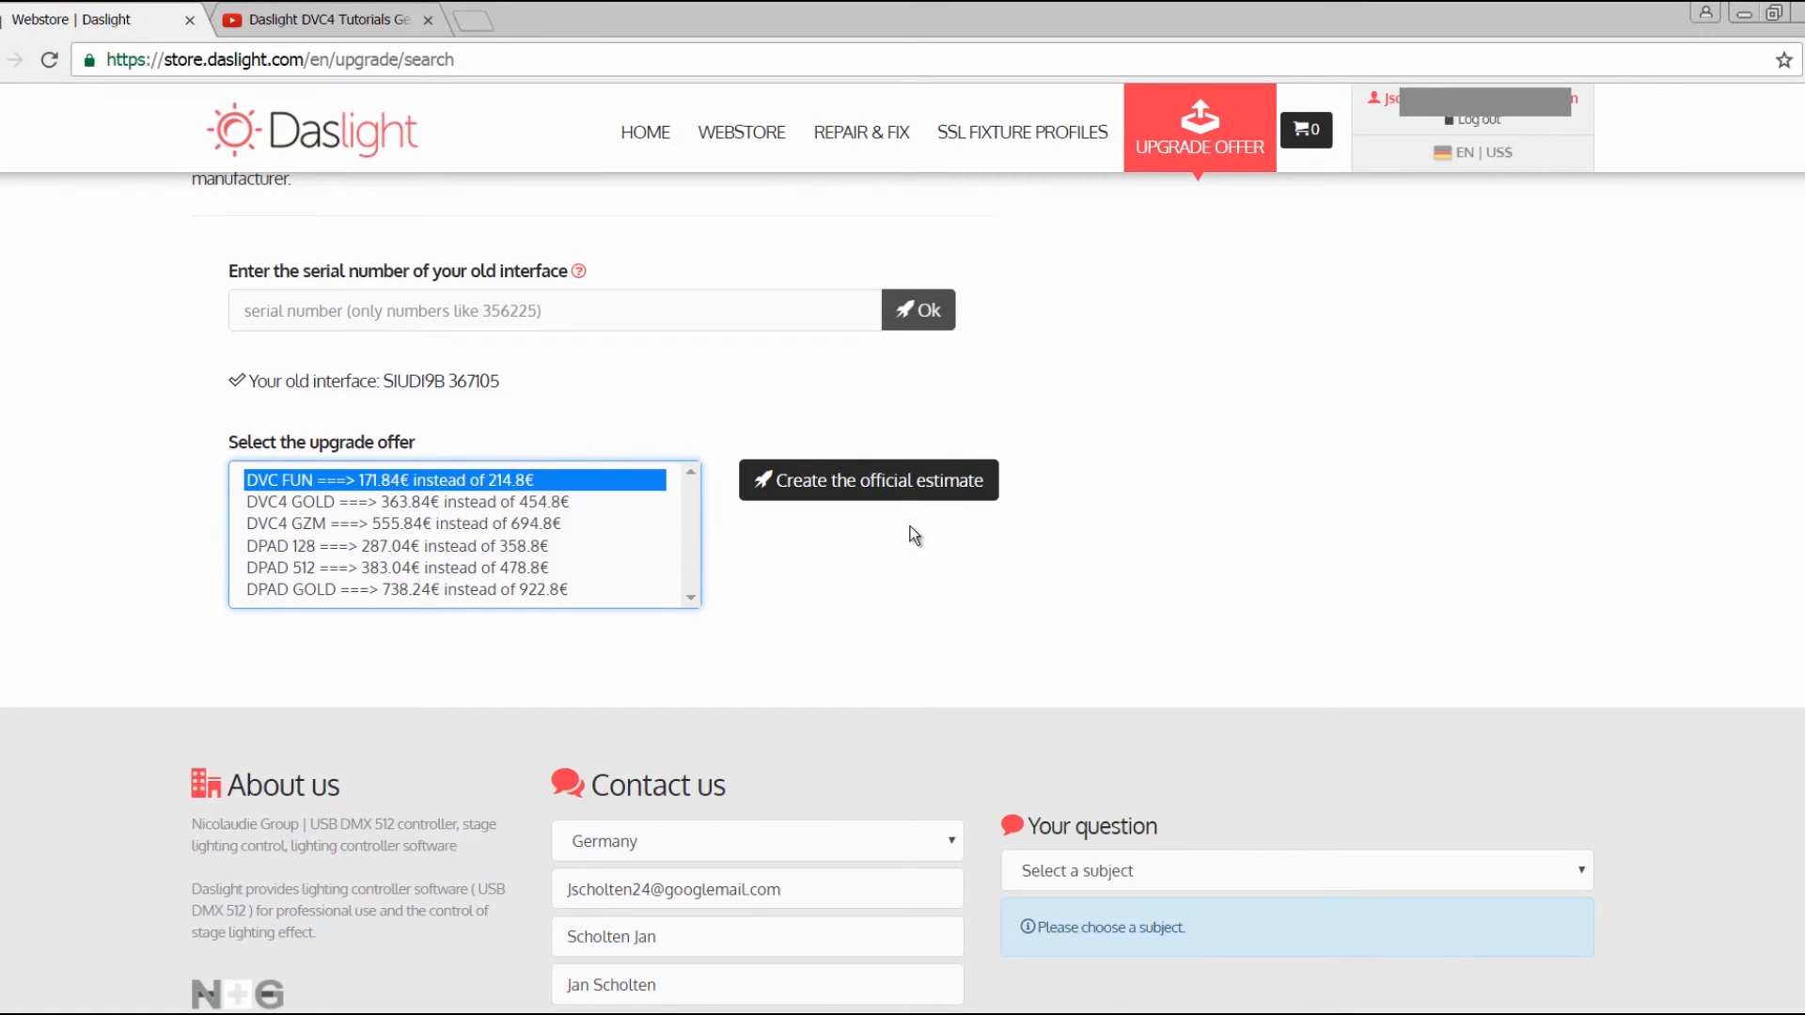